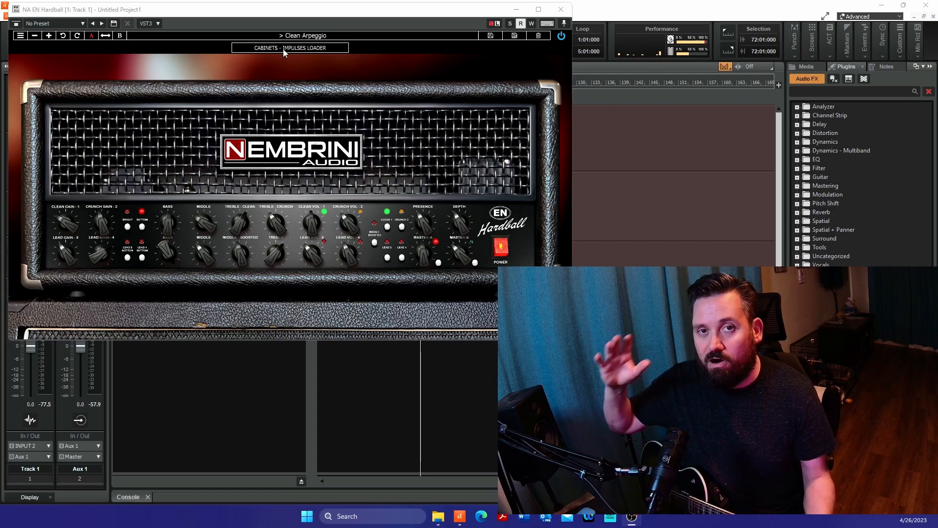
- Show the Cabinets – Impulses Loader page with the MB RECT 4x12 V30 cab
{"action": "left_click", "coordinate": [289, 48]}
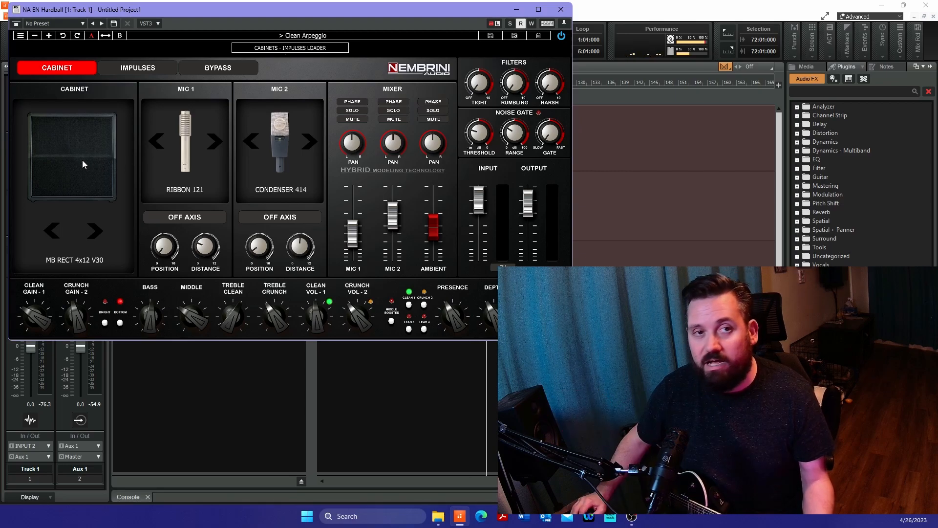
{"action": "left_click", "coordinate": [94, 230]}
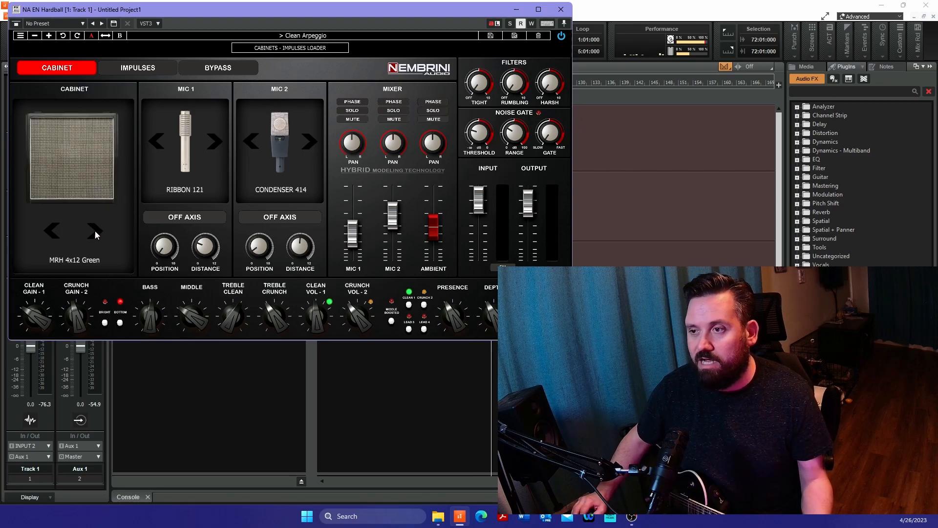
{"action": "left_click", "coordinate": [94, 233]}
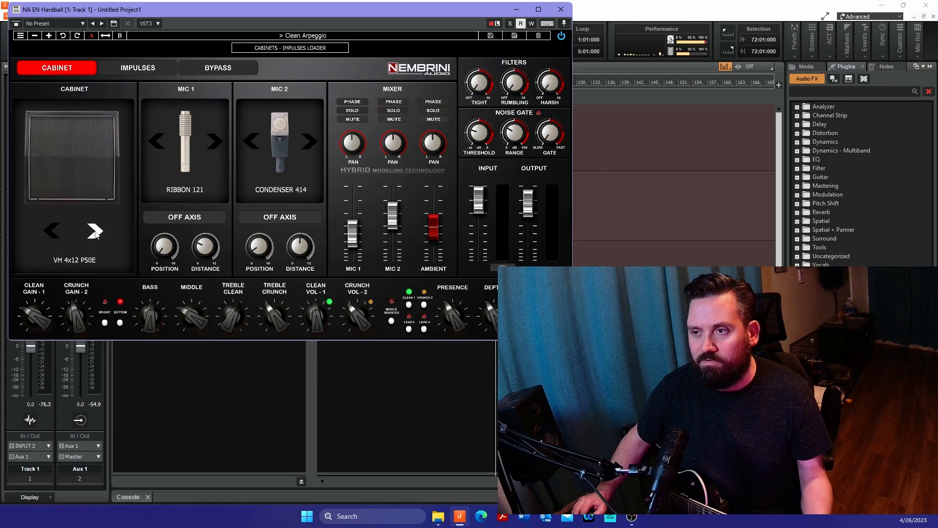
{"action": "left_click", "coordinate": [94, 230]}
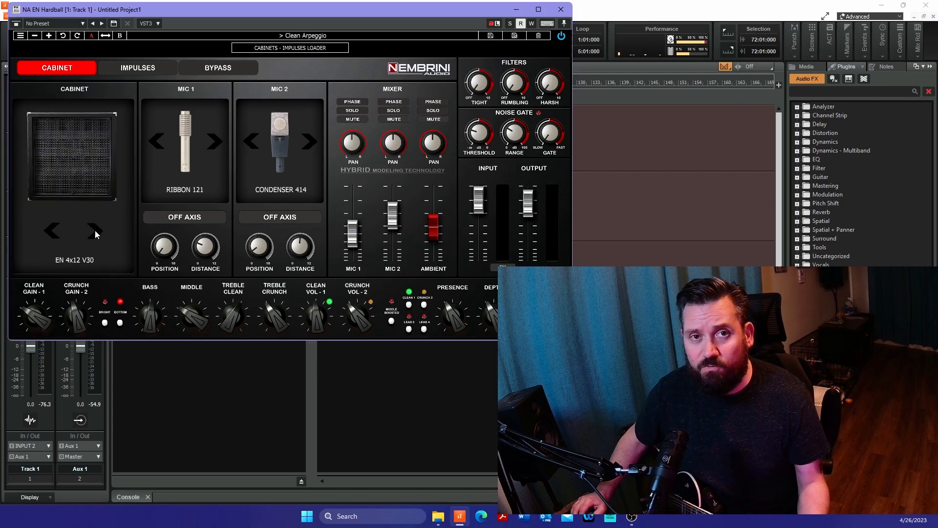
{"action": "left_click", "coordinate": [95, 232]}
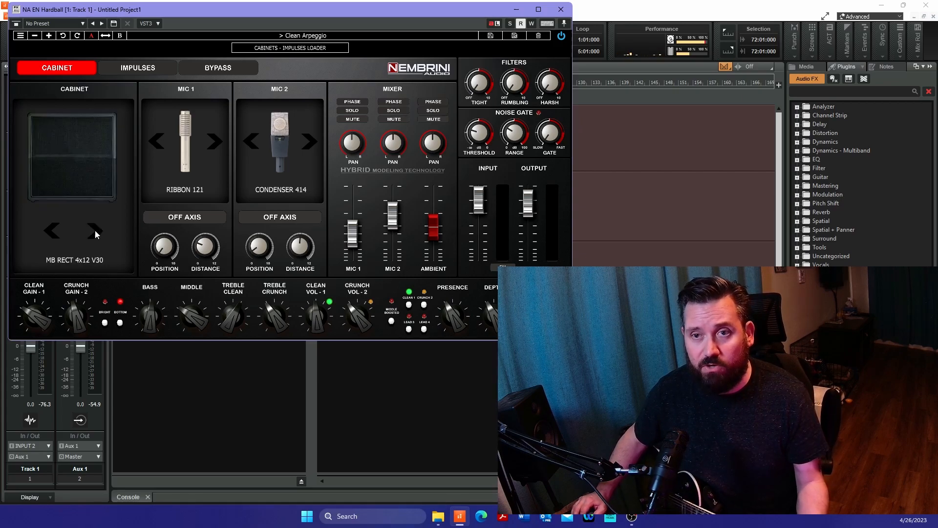
{"action": "mouse_move", "coordinate": [203, 158]}
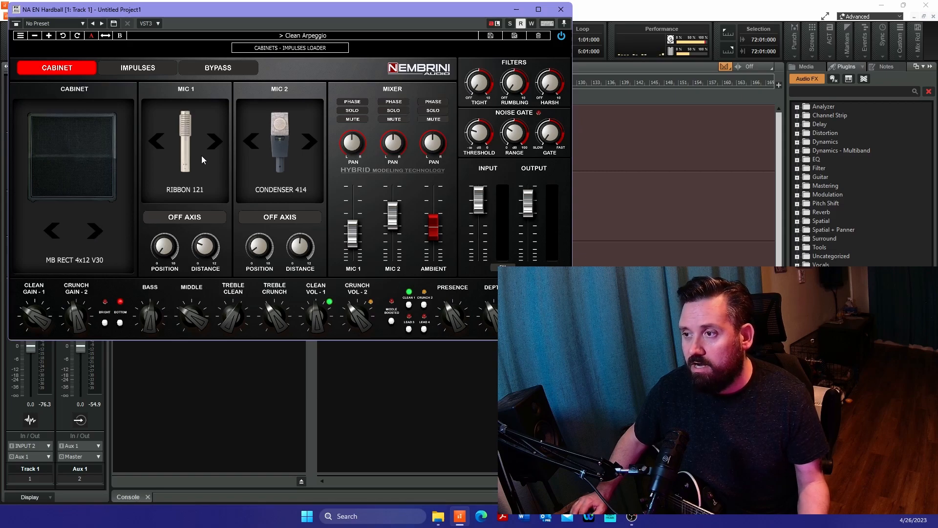
{"action": "mouse_move", "coordinate": [217, 145]}
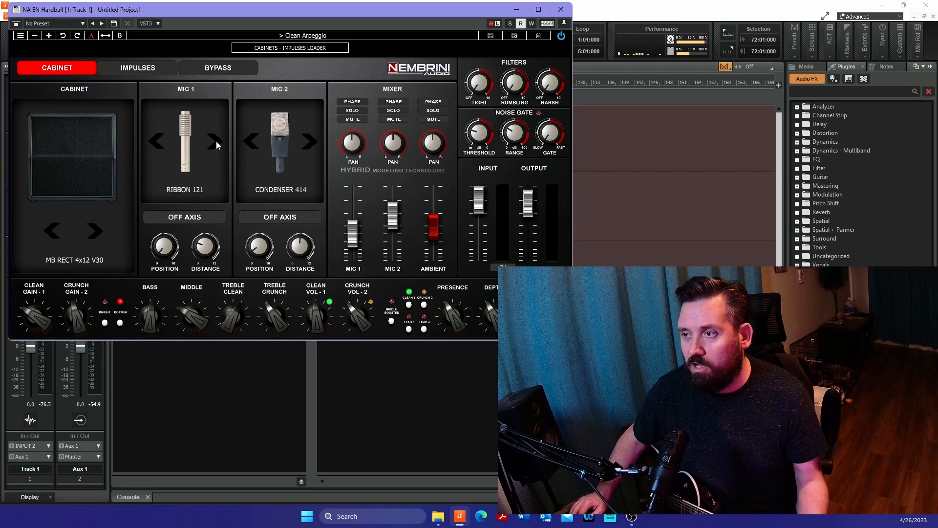
{"action": "left_click", "coordinate": [214, 141]}
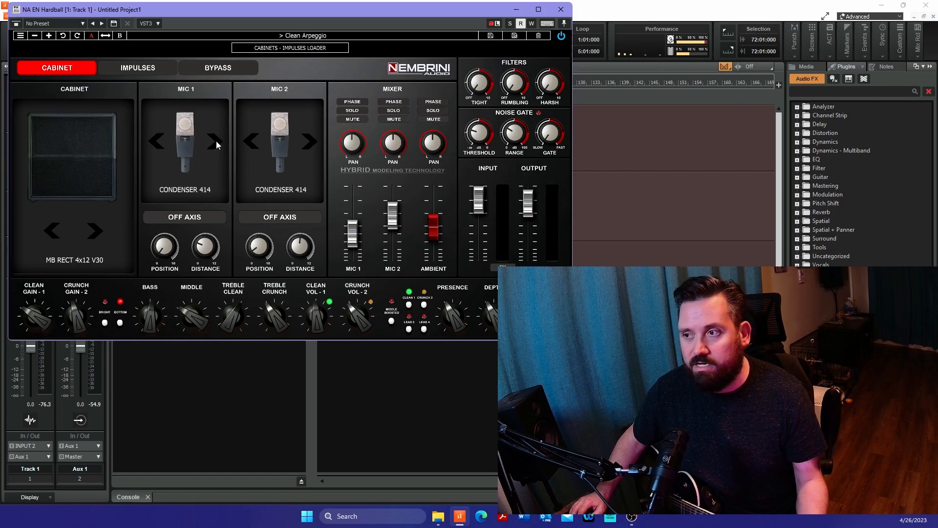
{"action": "left_click", "coordinate": [215, 142]}
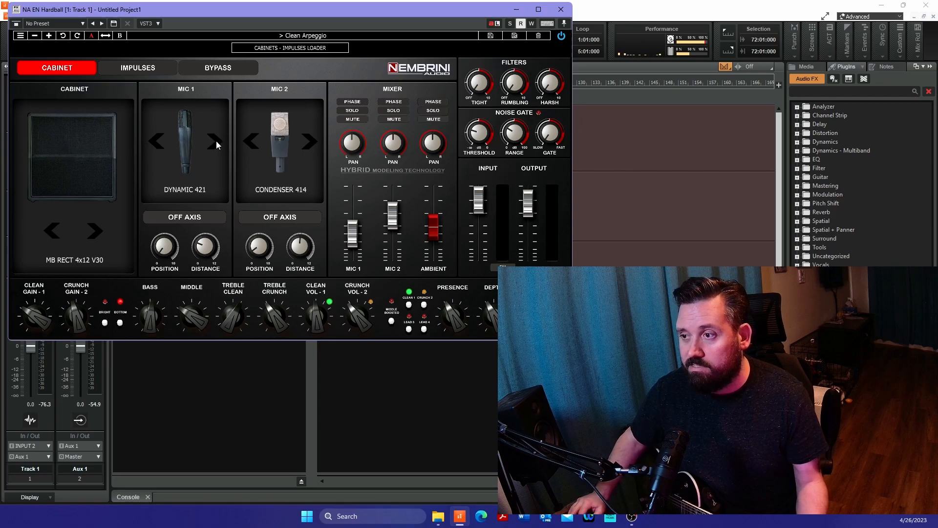
{"action": "left_click", "coordinate": [215, 140]}
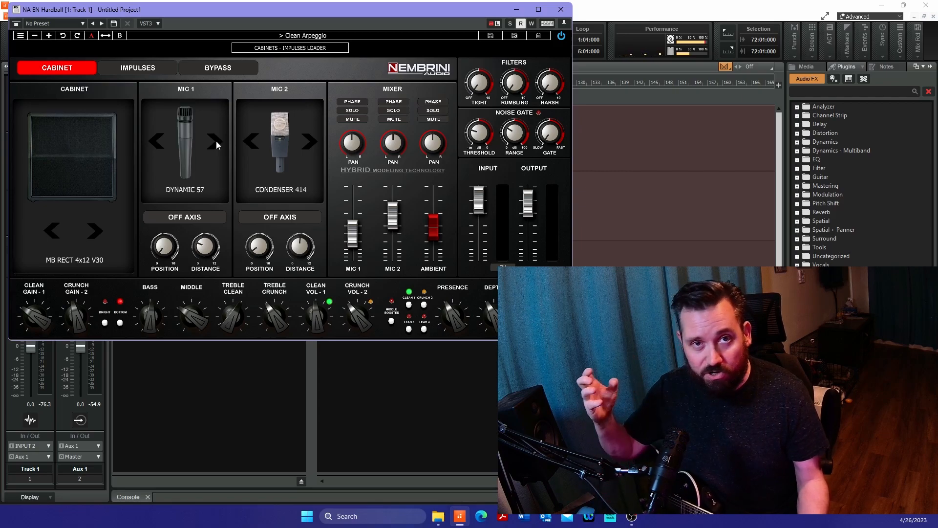
{"action": "left_click", "coordinate": [214, 141]}
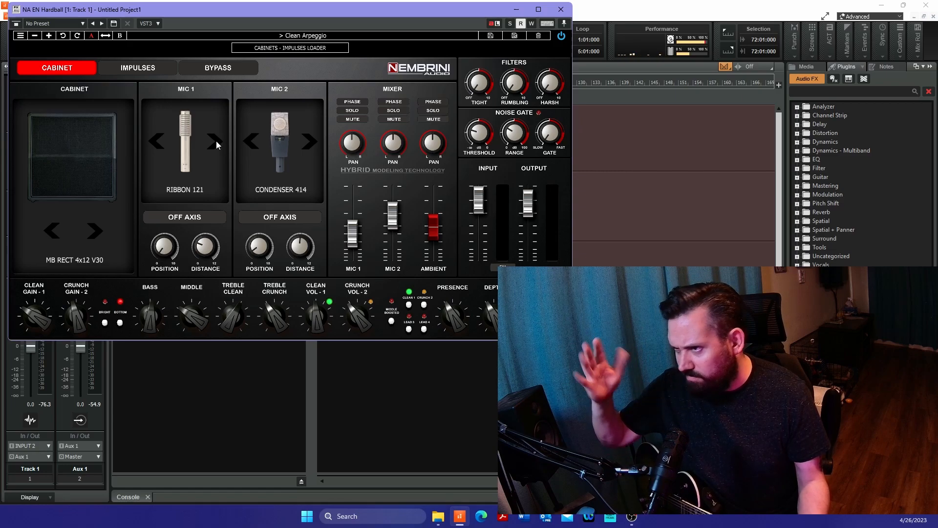
{"action": "mouse_move", "coordinate": [262, 159]}
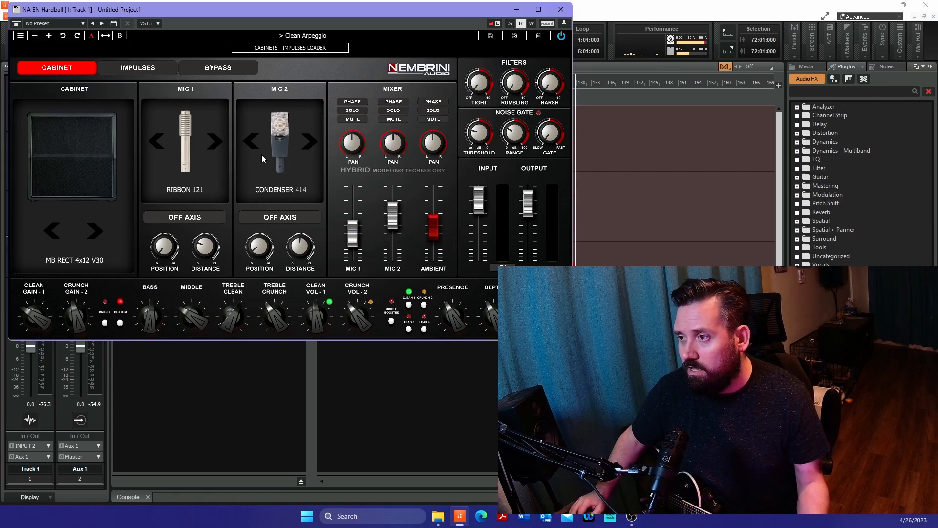
{"action": "mouse_move", "coordinate": [292, 177]}
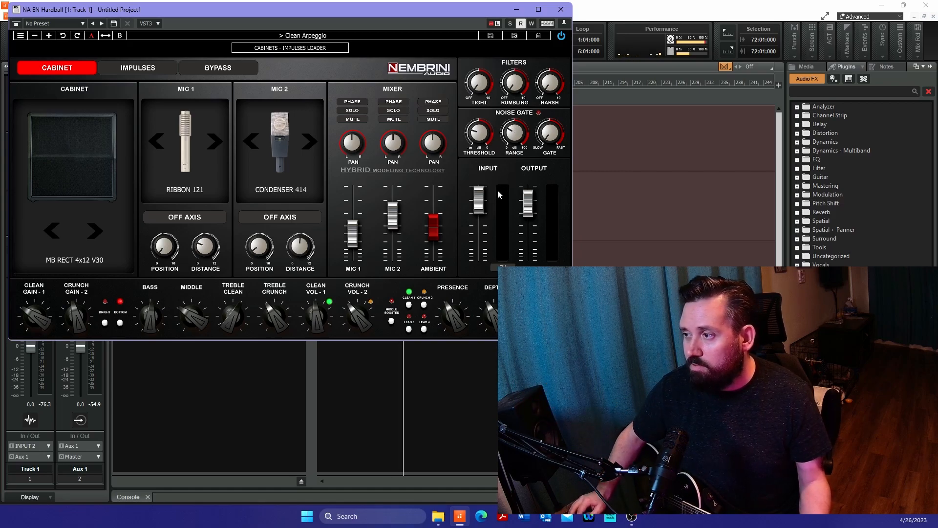
{"action": "mouse_move", "coordinate": [500, 235]}
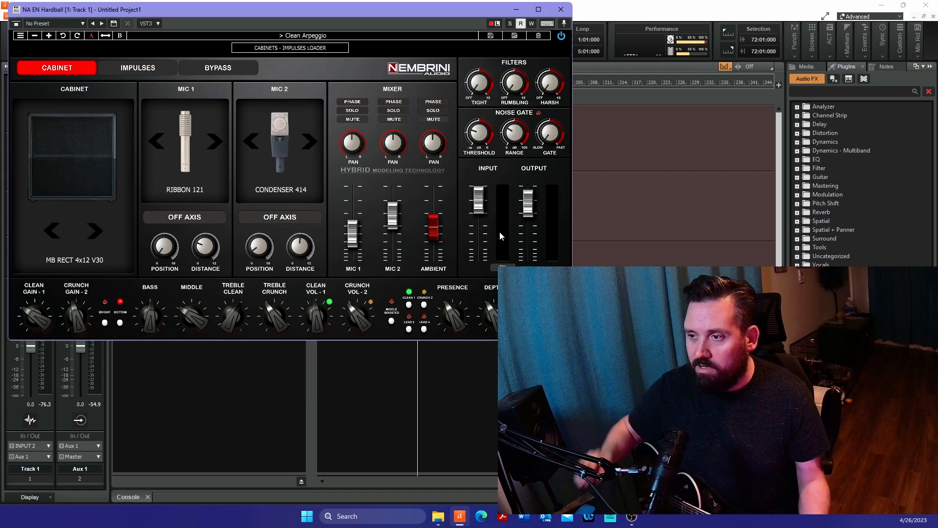
{"action": "mouse_move", "coordinate": [167, 298]}
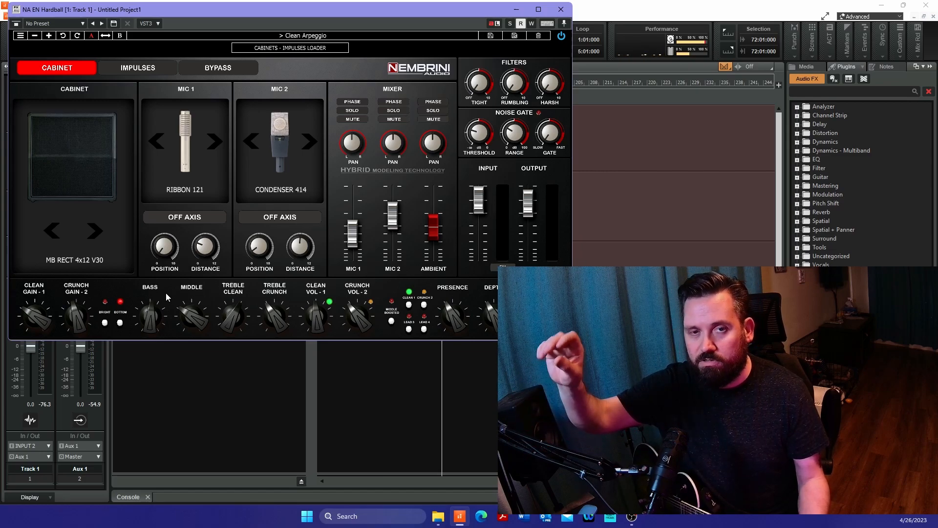
{"action": "left_click", "coordinate": [137, 67]}
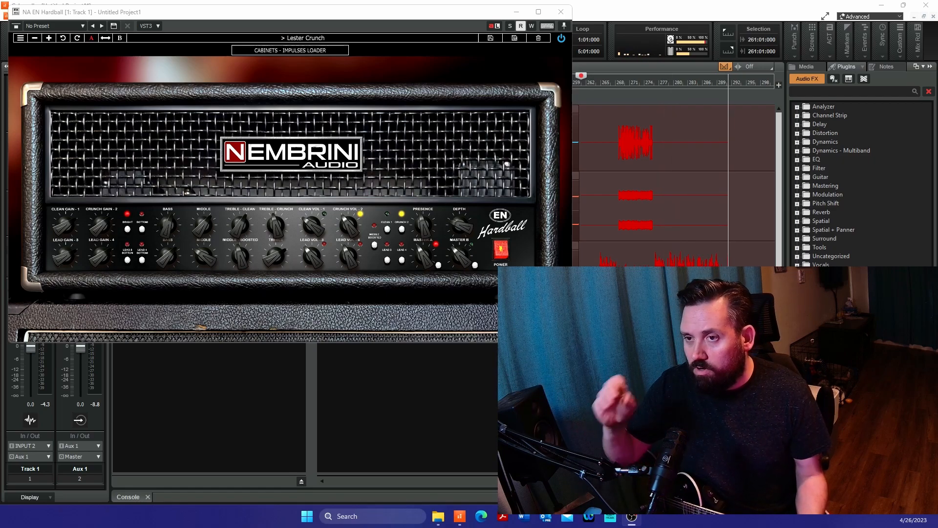
{"action": "scroll", "scroll_direction": "right", "scroll_amount": 3}
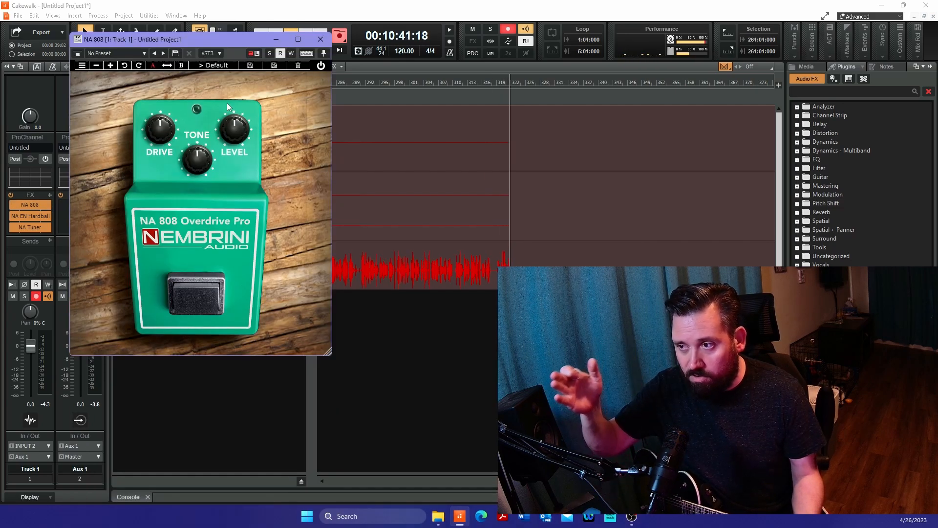
- Switch the NA 808 footswitch on so the overdrive runs in front of the amp
{"action": "left_click", "coordinate": [197, 293]}
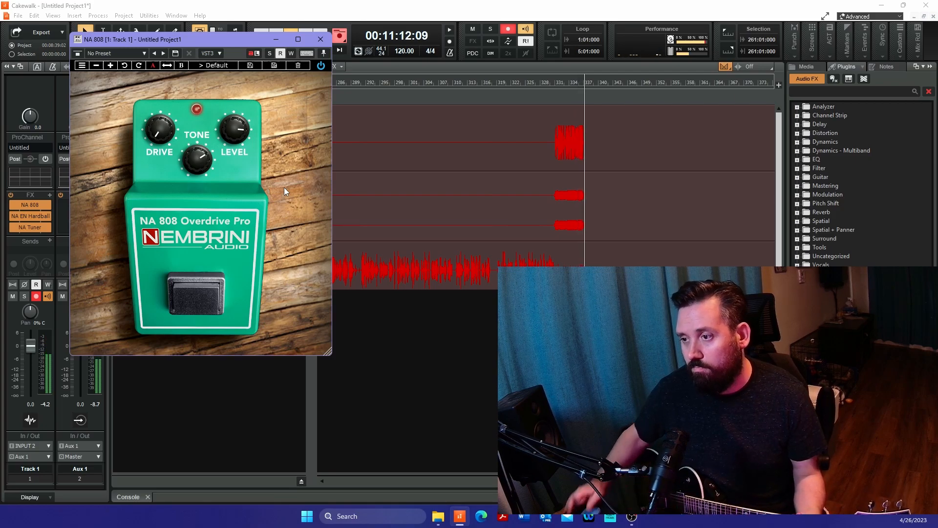
- Toggle the 808 footswitch off and on for comparison, then bring EN Hardball forward
{"action": "left_click", "coordinate": [196, 293]}
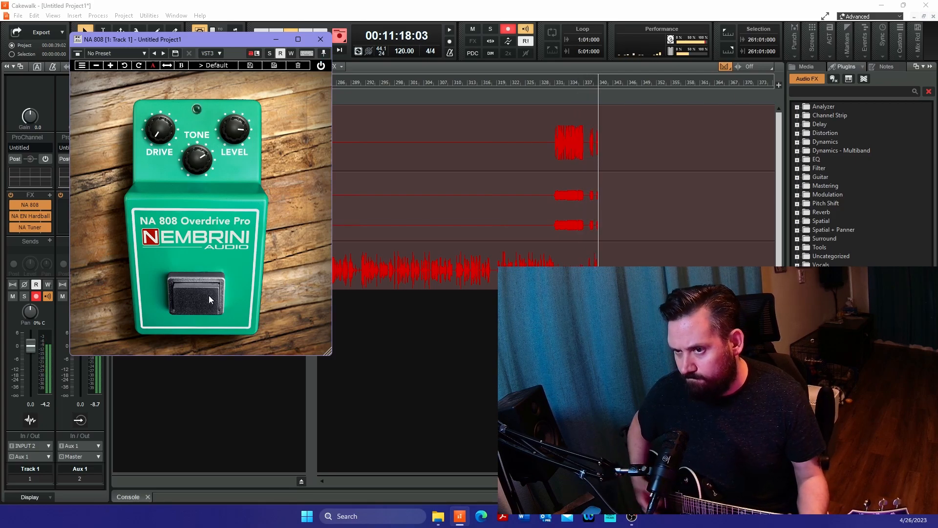
{"action": "left_click", "coordinate": [196, 299]}
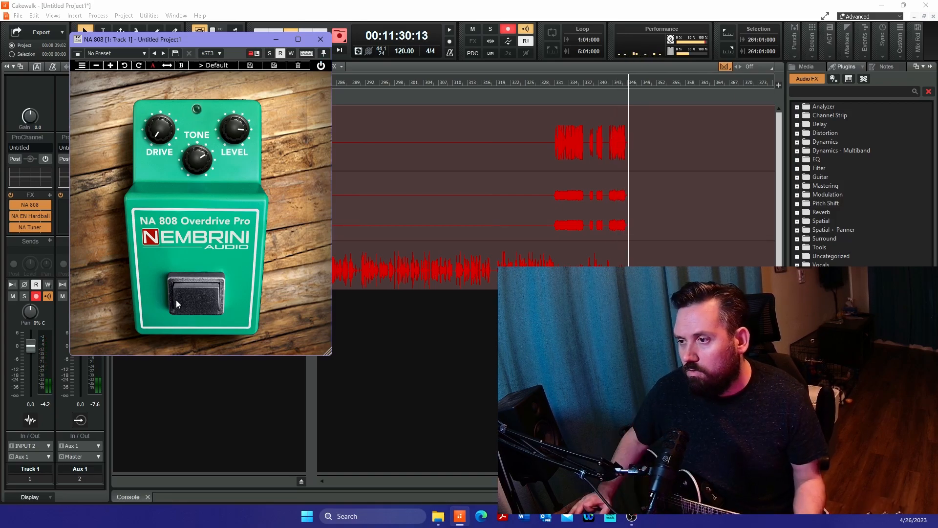
{"action": "left_click", "coordinate": [320, 39]}
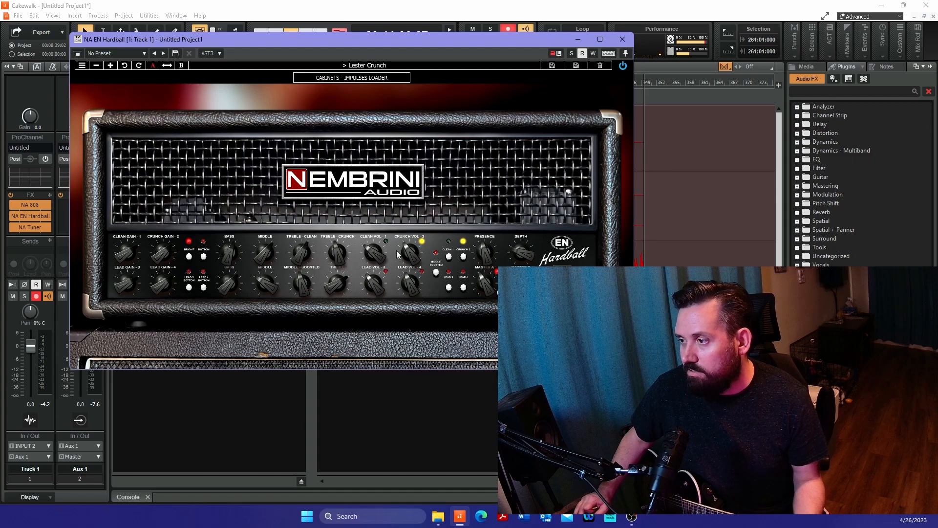
- Show the cabinet section and load the Hard Study preset on the amp head
{"action": "left_click", "coordinate": [351, 78]}
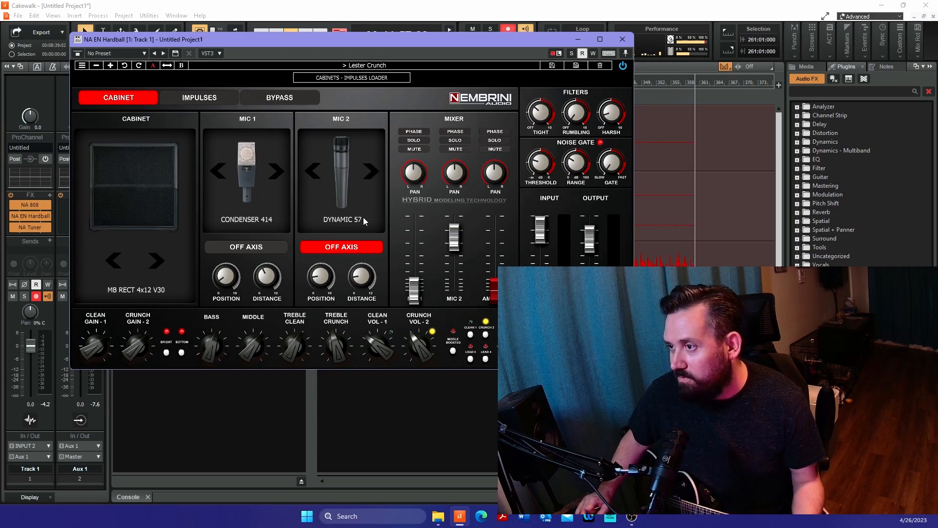
{"action": "mouse_move", "coordinate": [268, 211]}
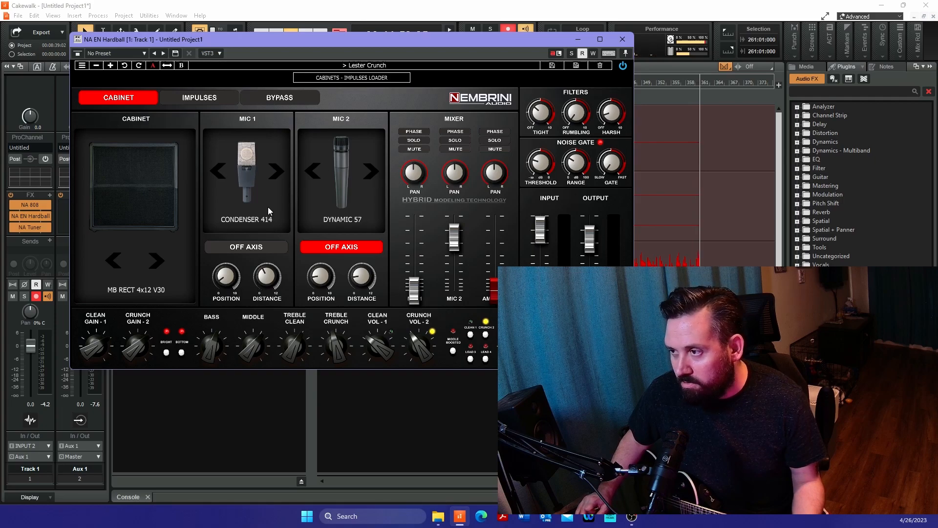
{"action": "mouse_move", "coordinate": [205, 348]}
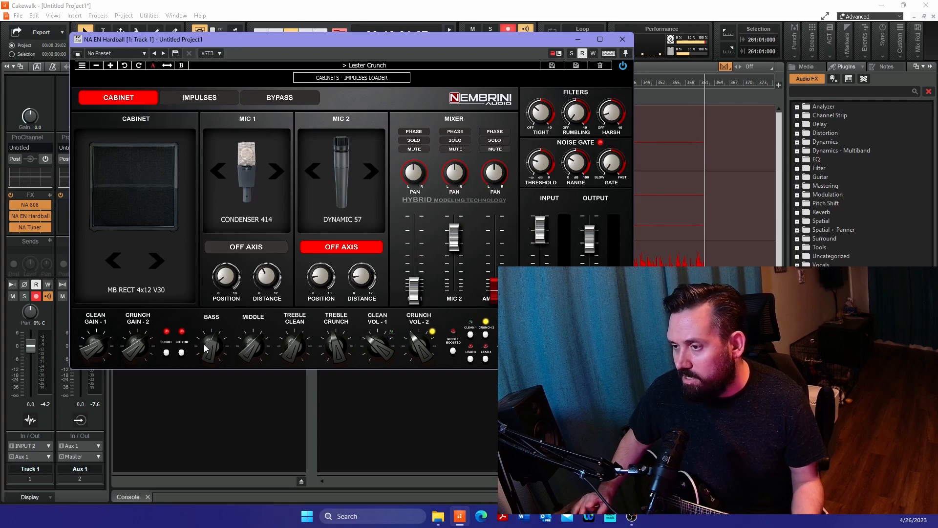
{"action": "left_click", "coordinate": [621, 40]}
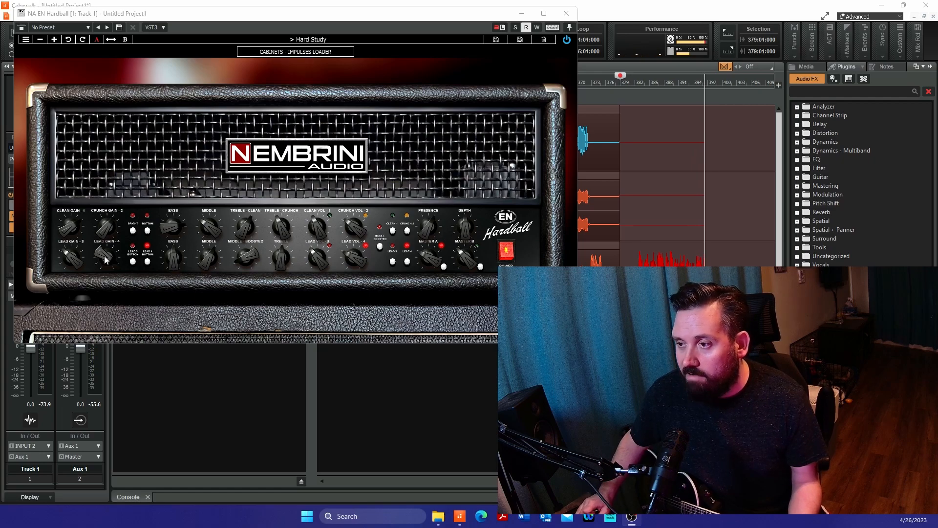
{"action": "mouse_move", "coordinate": [118, 271]}
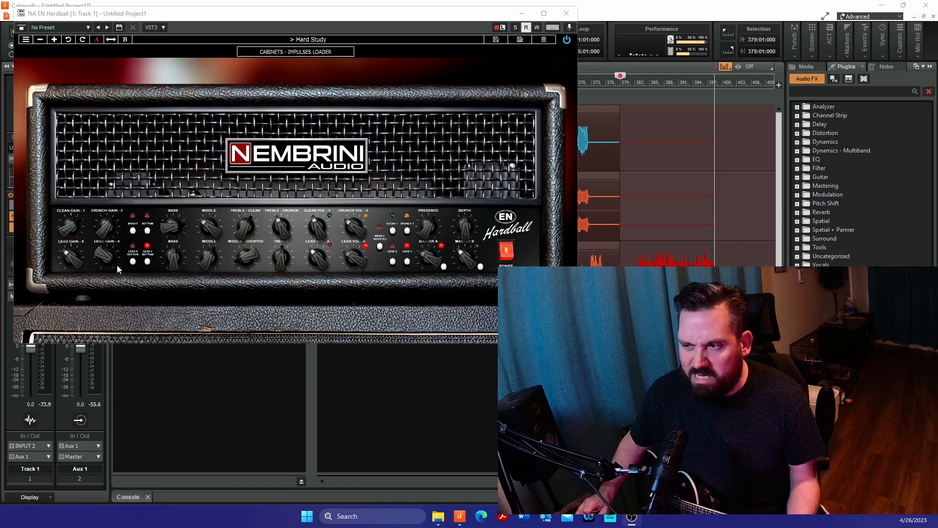
{"action": "mouse_move", "coordinate": [214, 281]}
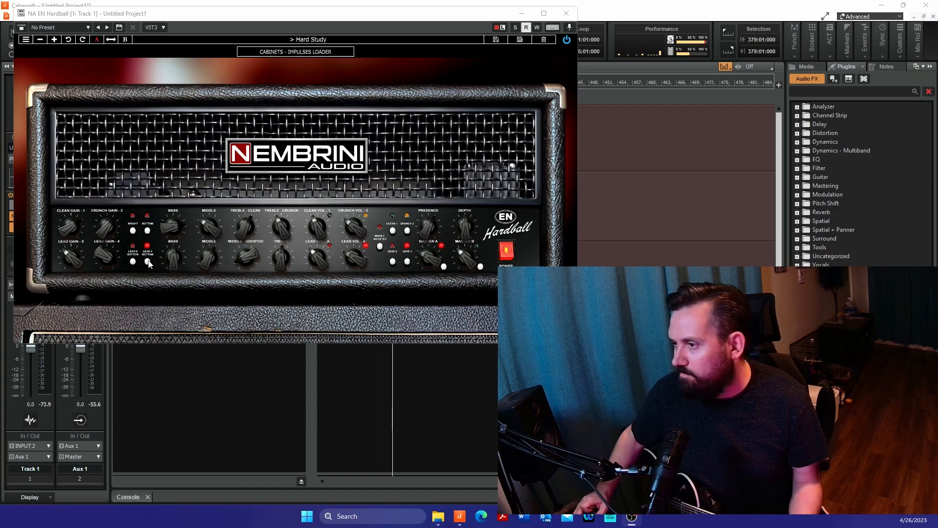
{"action": "mouse_move", "coordinate": [392, 262]}
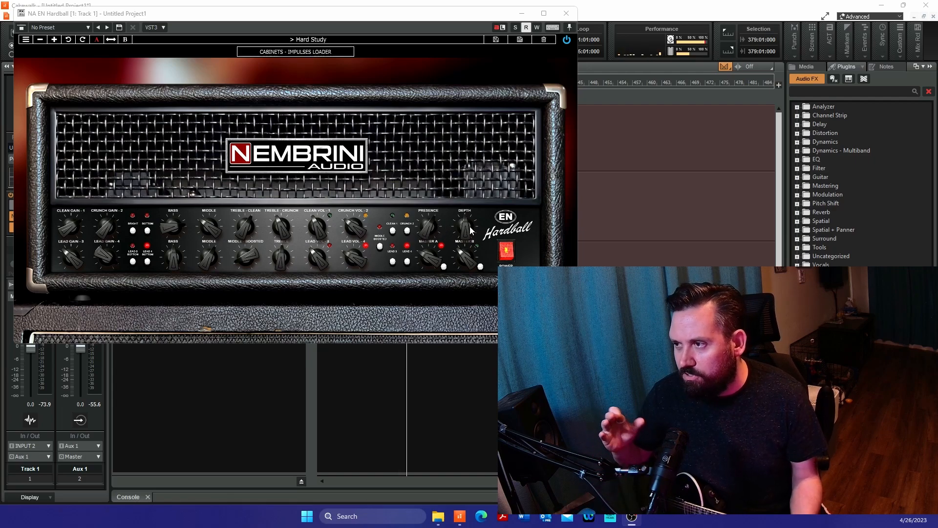
{"action": "mouse_move", "coordinate": [358, 143]}
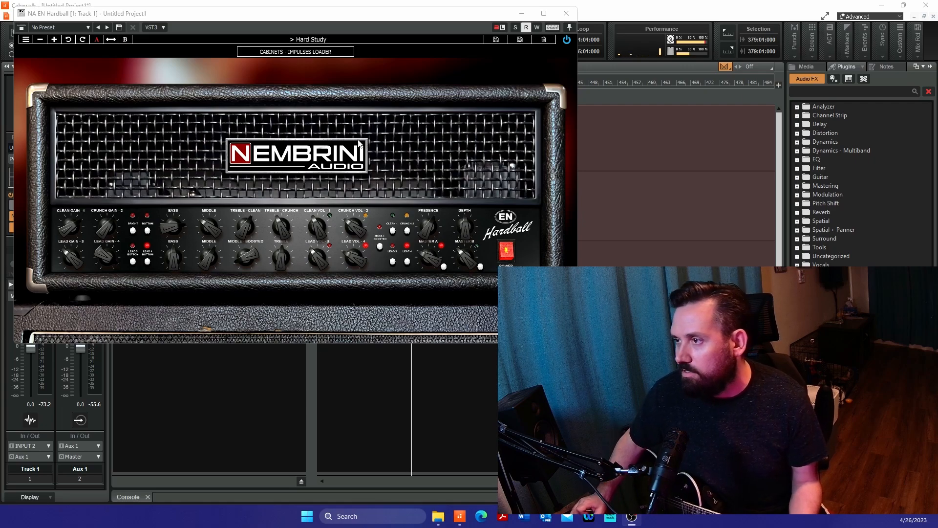
{"action": "left_click", "coordinate": [295, 51]}
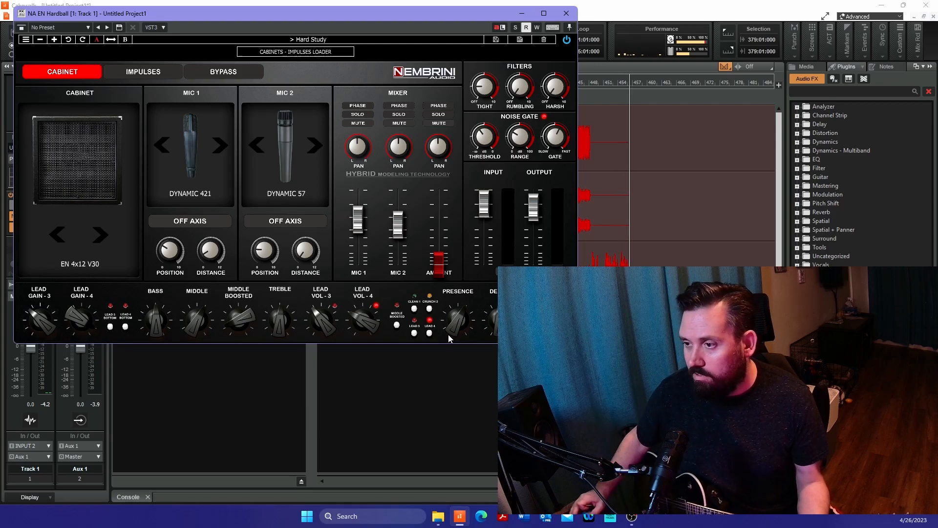
{"action": "mouse_move", "coordinate": [206, 316]}
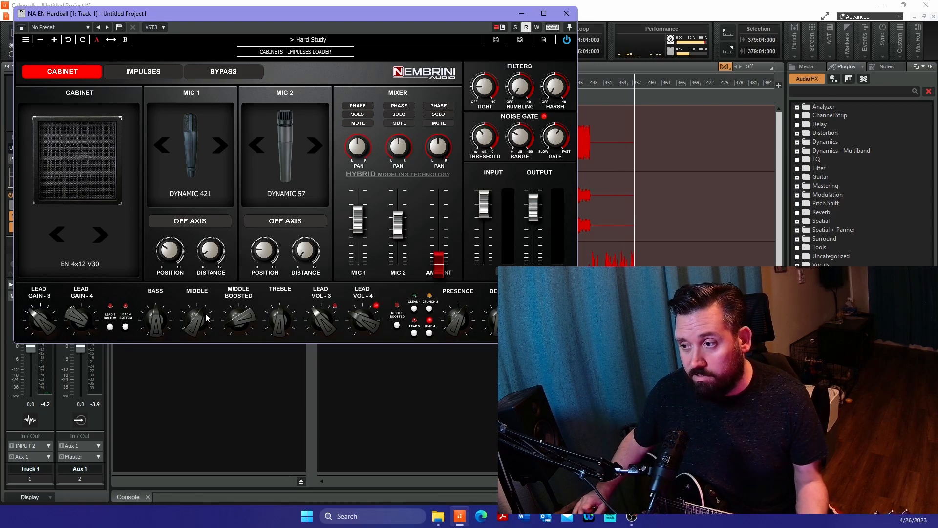